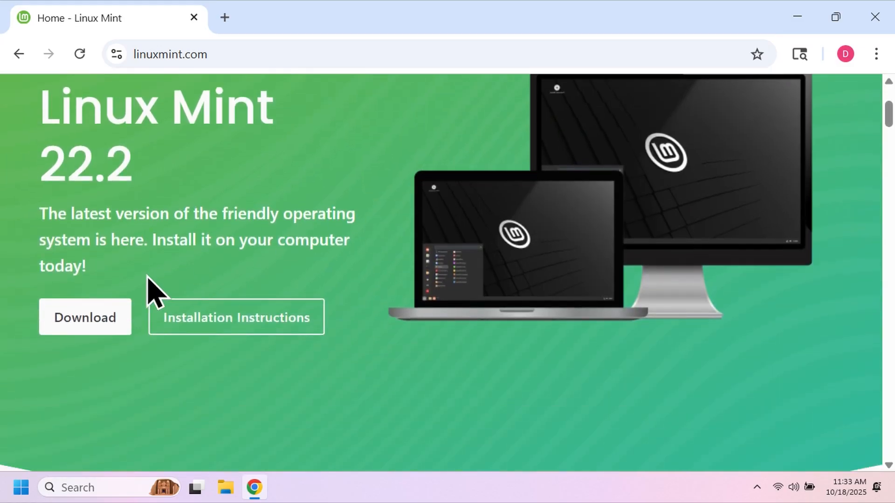
Step: Download the Linux Mint 22.2 Xfce 64-bit ISO from the Clarkson University mirror and check its progress
{"action": "left_click", "coordinate": [85, 317]}
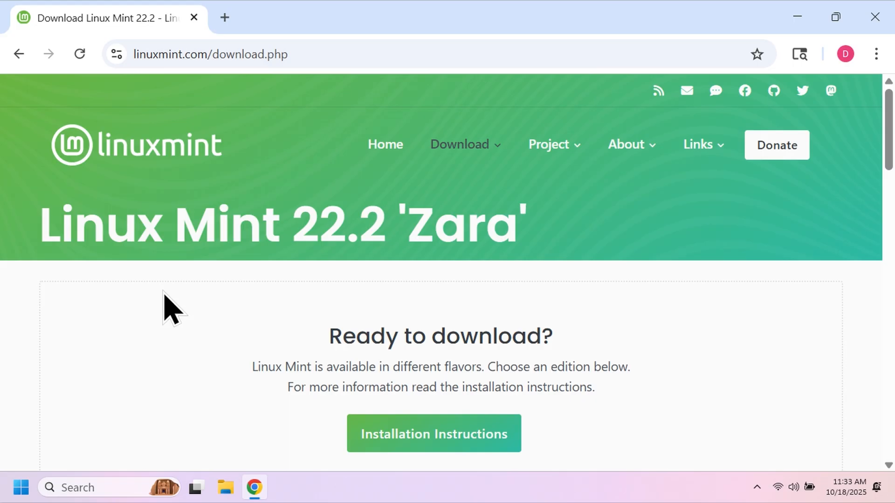
{"action": "scroll", "scroll_direction": "down", "scroll_amount": 3}
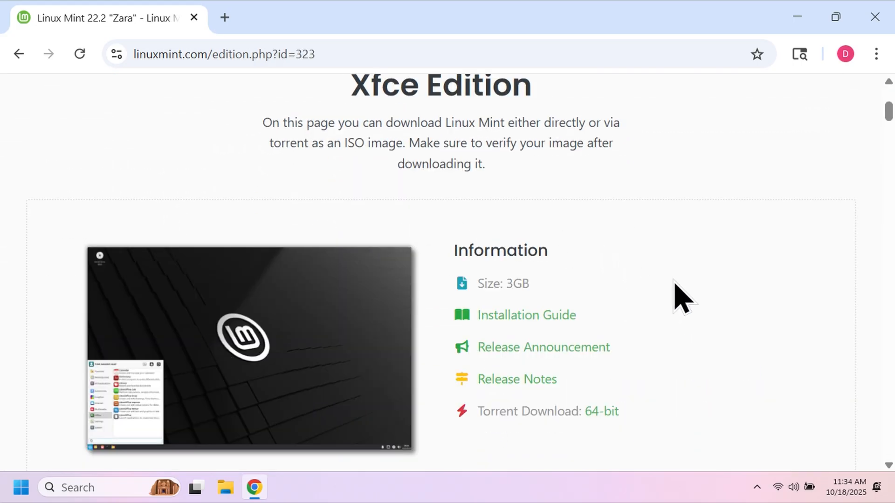
{"action": "scroll", "scroll_direction": "down", "scroll_amount": 3}
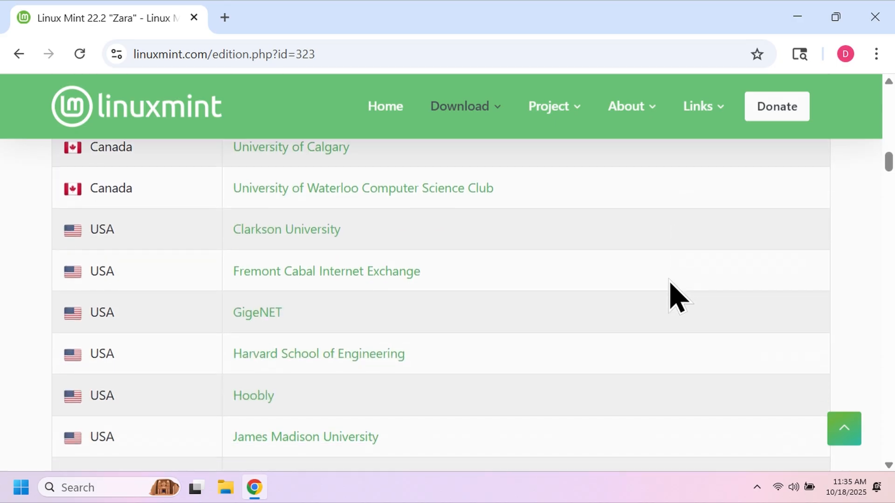
{"action": "left_click", "coordinate": [286, 229]}
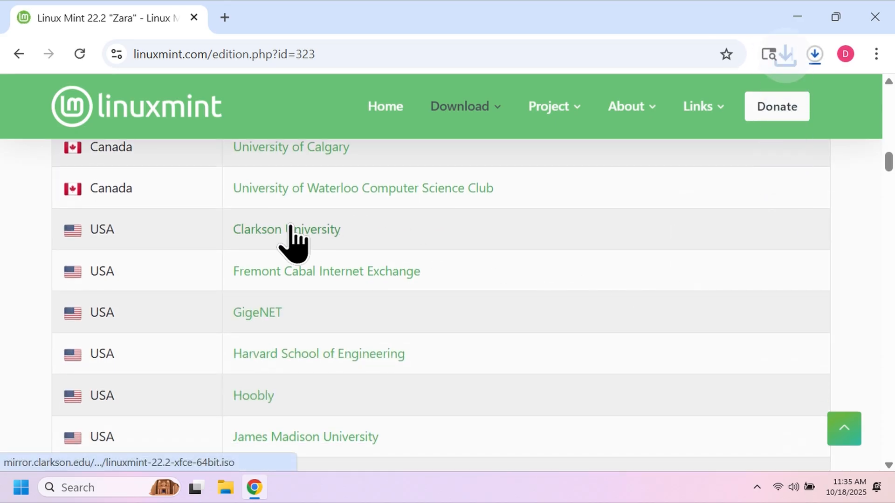
{"action": "left_click", "coordinate": [286, 229]}
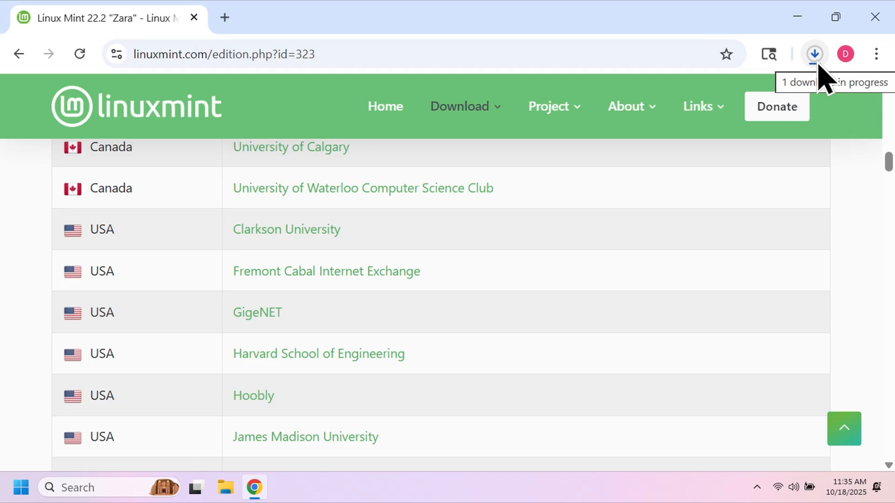
{"action": "mouse_move", "coordinate": [854, 177]}
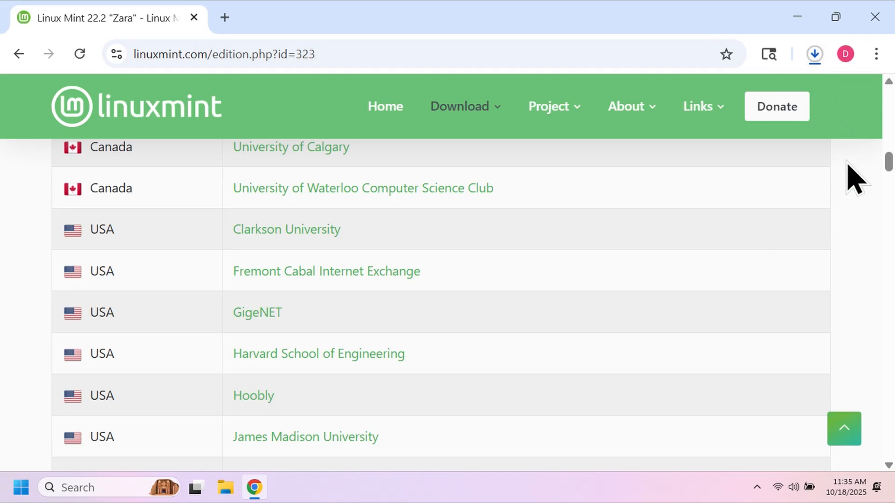
{"action": "scroll", "scroll_direction": "up", "scroll_amount": 3}
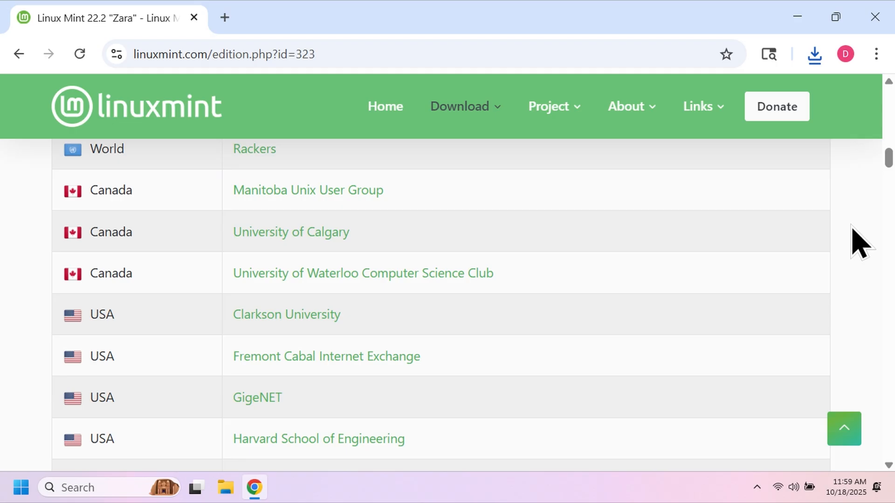
Step: Search 'balena' in a new tab, reach etcher.balena.io and download Etcher
{"action": "left_click", "coordinate": [225, 16]}
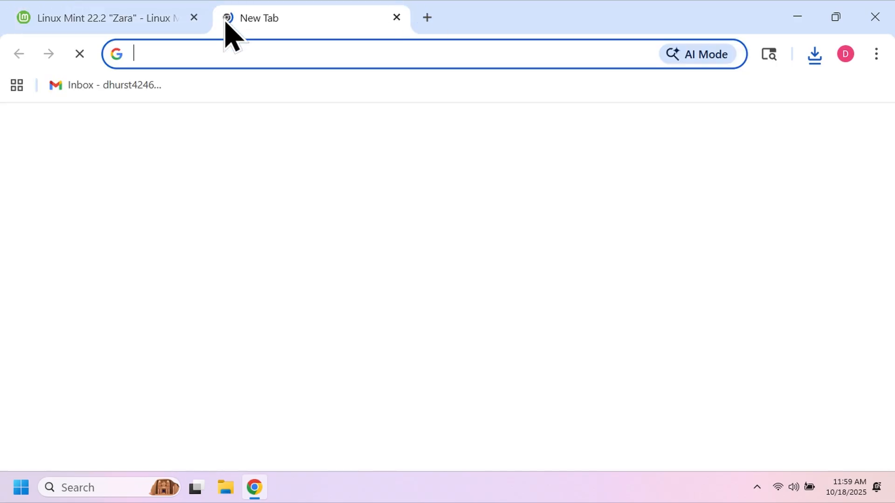
{"action": "type", "text": "b"}
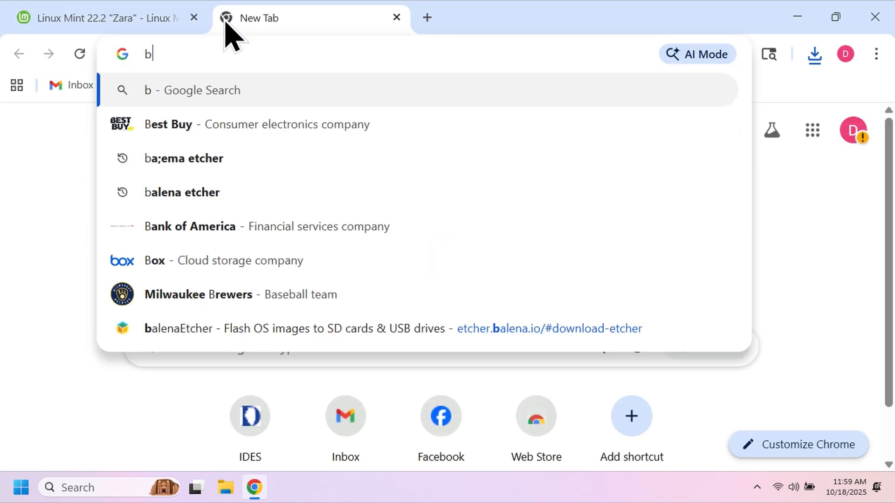
{"action": "type", "text": "alena+etcher&rlz=1C1RXQR_enUS1174US1174&oq=balena&gs_lcrp=EgZjaHJvbW..."}
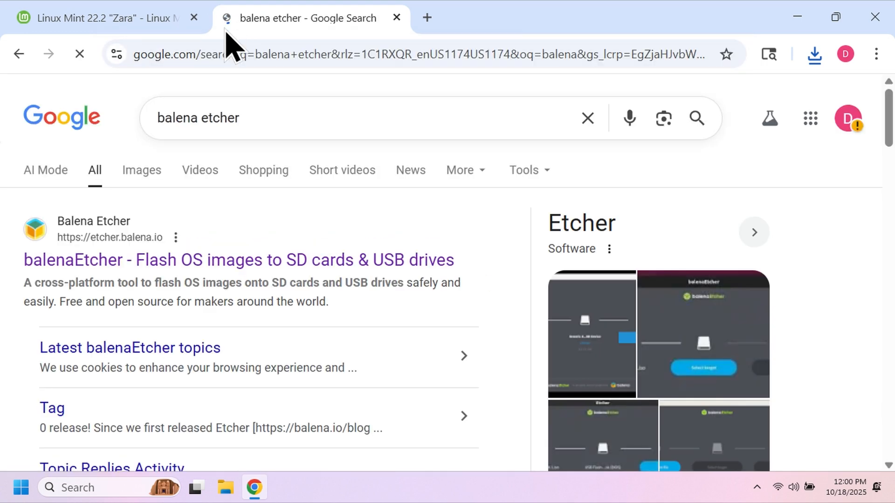
{"action": "left_click", "coordinate": [239, 260]}
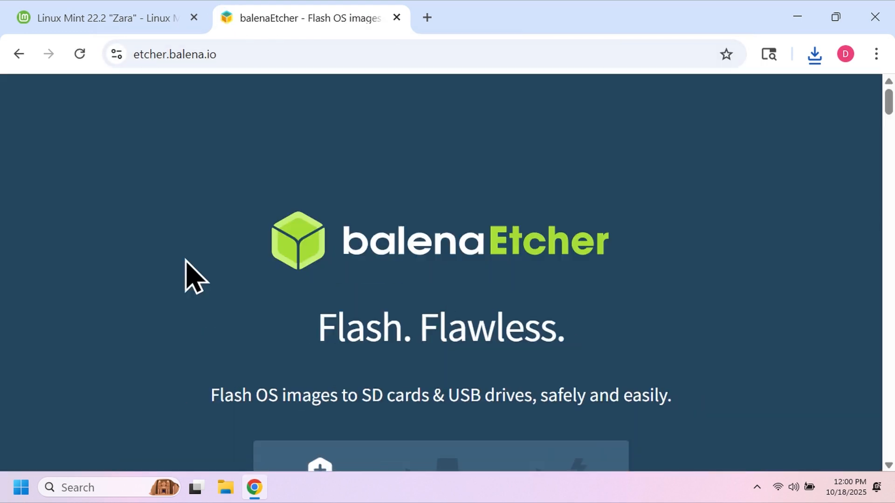
{"action": "scroll", "scroll_direction": "down", "scroll_amount": 3}
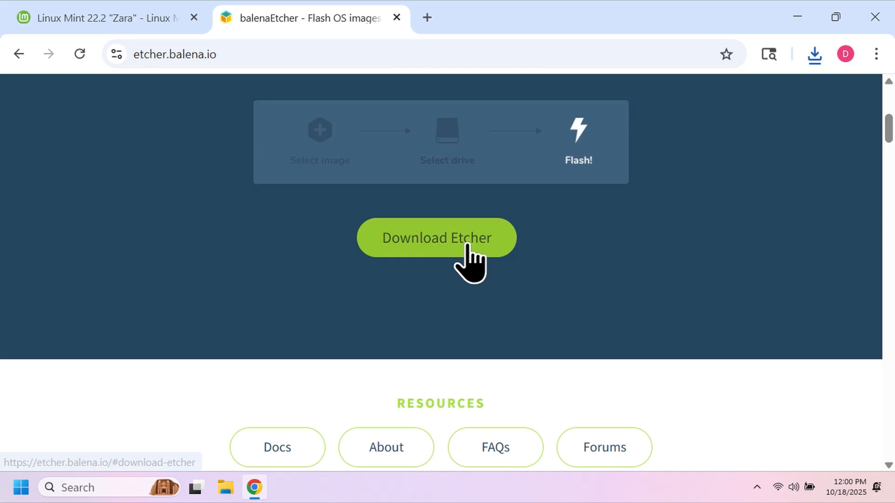
{"action": "left_click", "coordinate": [436, 238]}
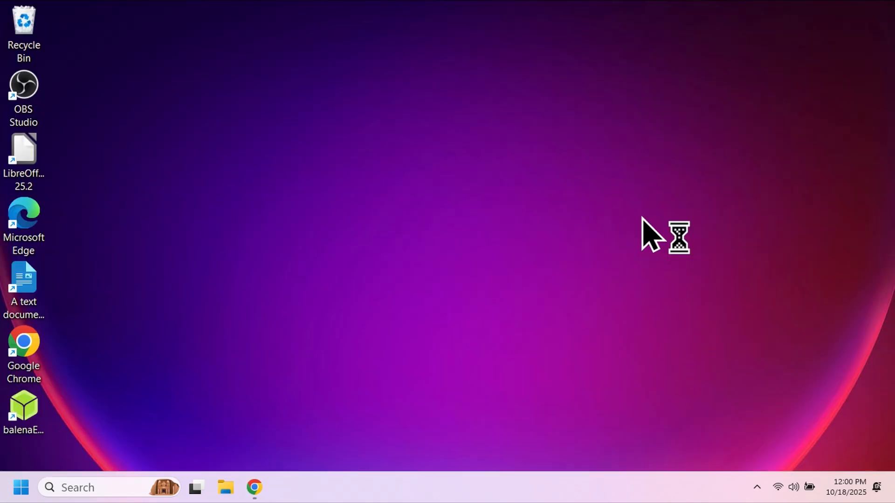
Step: Launch balenaEtcher and load linuxmint-22.2-xfce-64bit from Downloads as the image to flash
{"action": "double_click", "coordinate": [23, 405]}
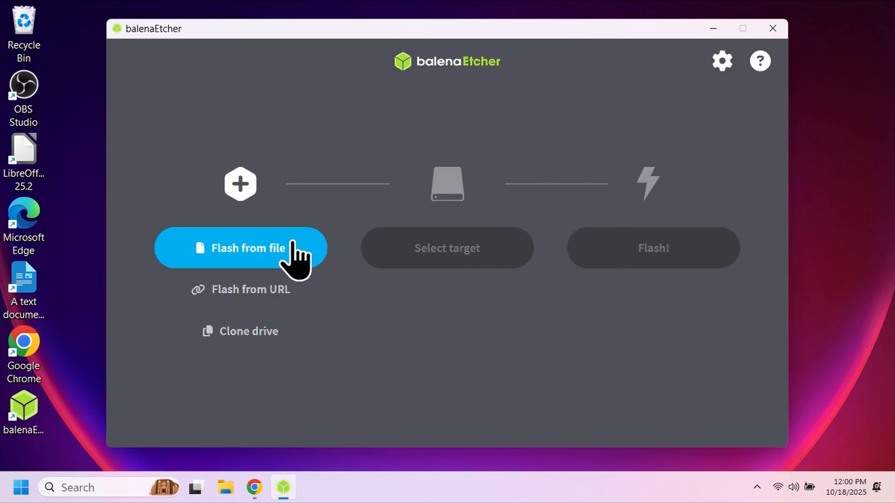
{"action": "left_click", "coordinate": [239, 248]}
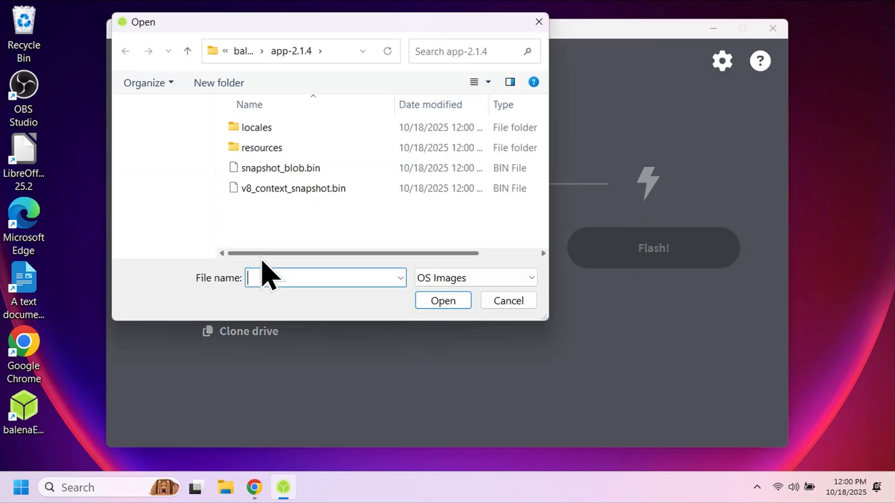
{"action": "left_click", "coordinate": [174, 193]}
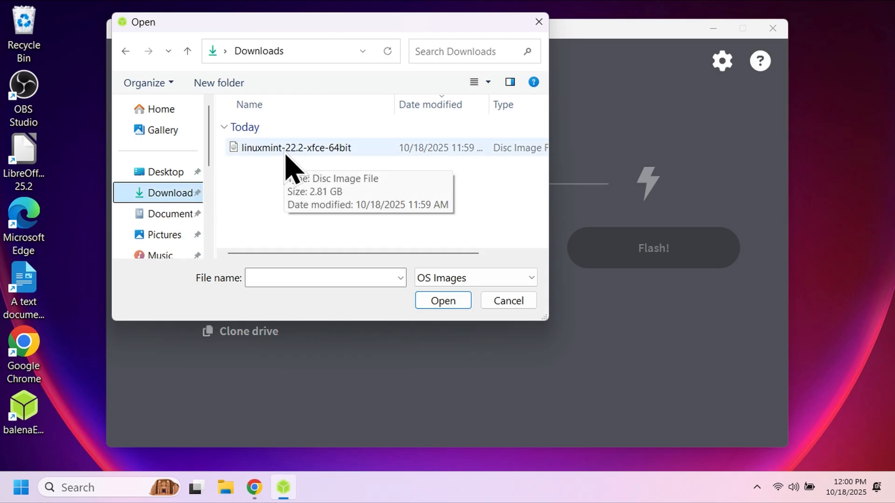
{"action": "left_click", "coordinate": [296, 147]}
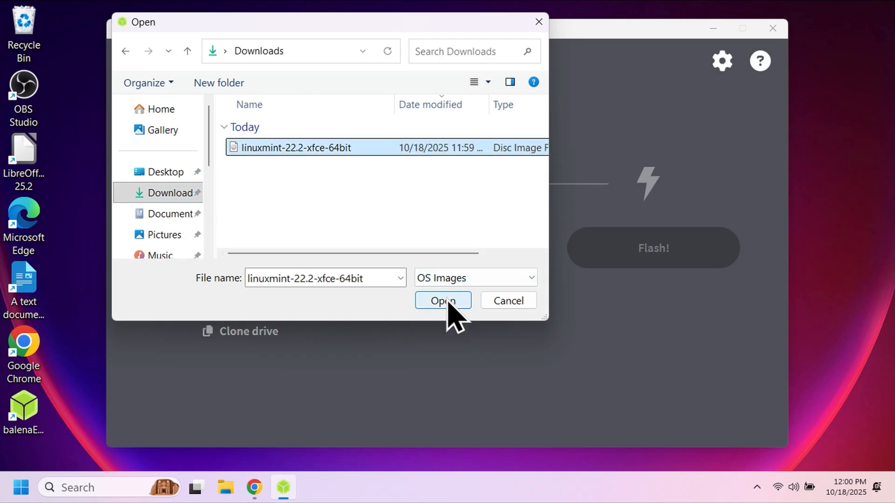
{"action": "left_click", "coordinate": [442, 301]}
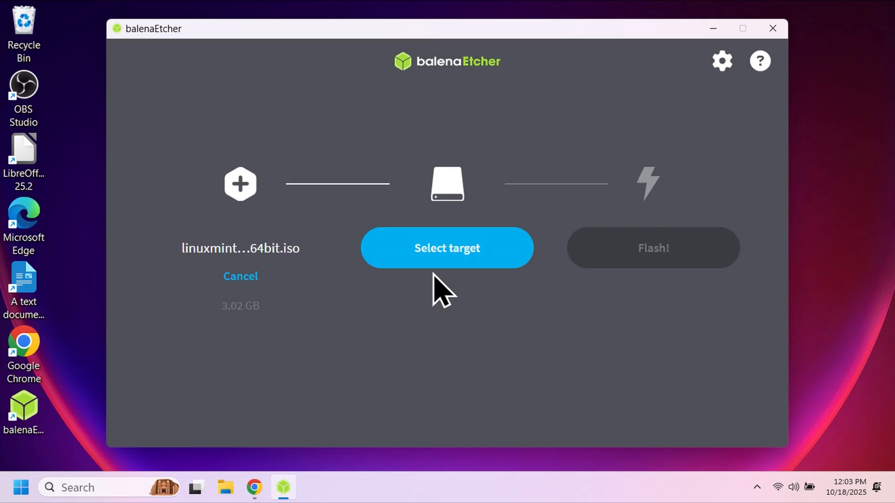
Step: Select the PNY USB 2.0 FD USB Device as target and start flashing the ISO
{"action": "left_click", "coordinate": [447, 248]}
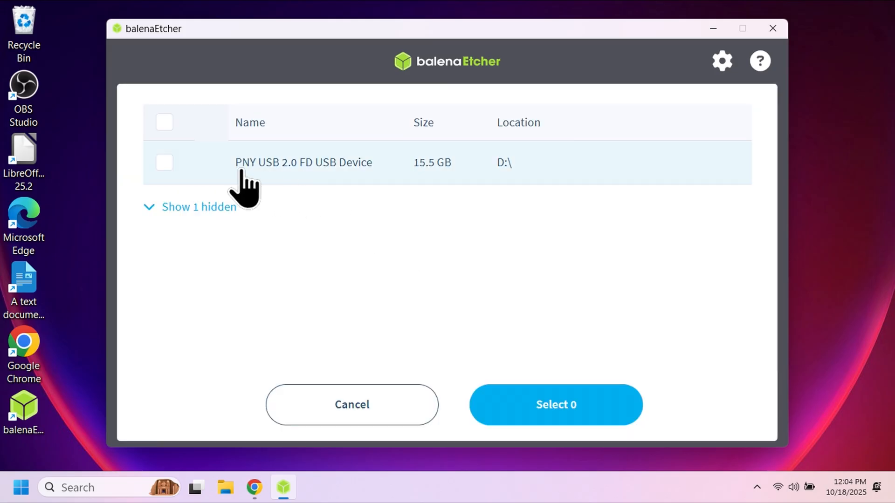
{"action": "left_click", "coordinate": [164, 162]}
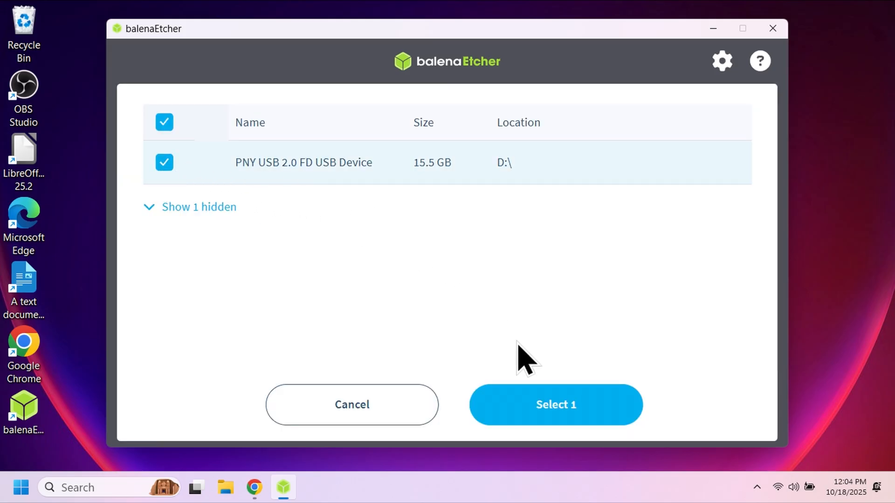
{"action": "left_click", "coordinate": [555, 405]}
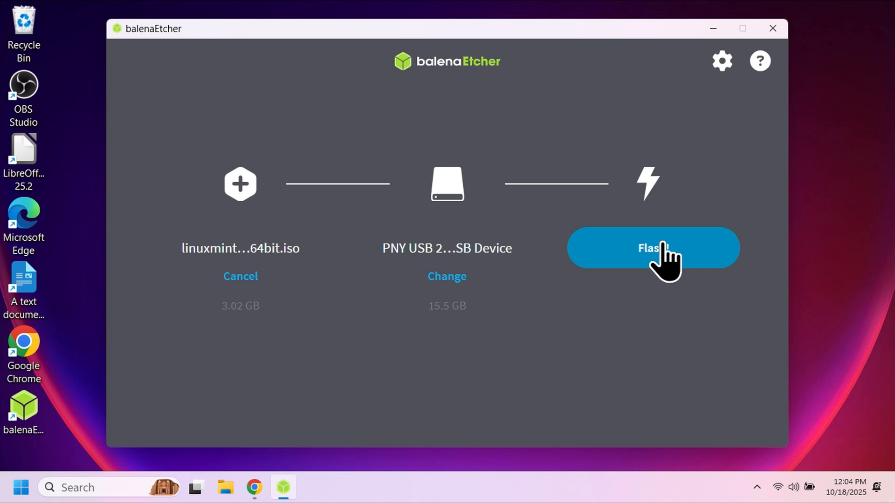
{"action": "left_click", "coordinate": [652, 248]}
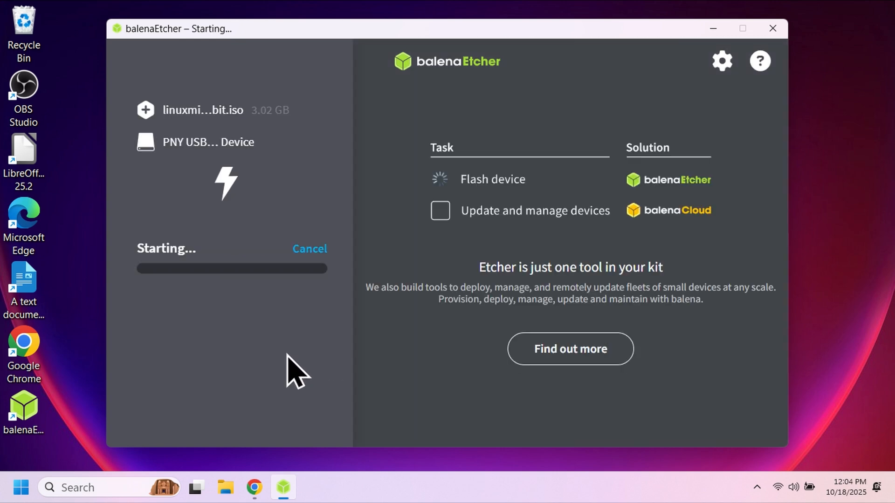